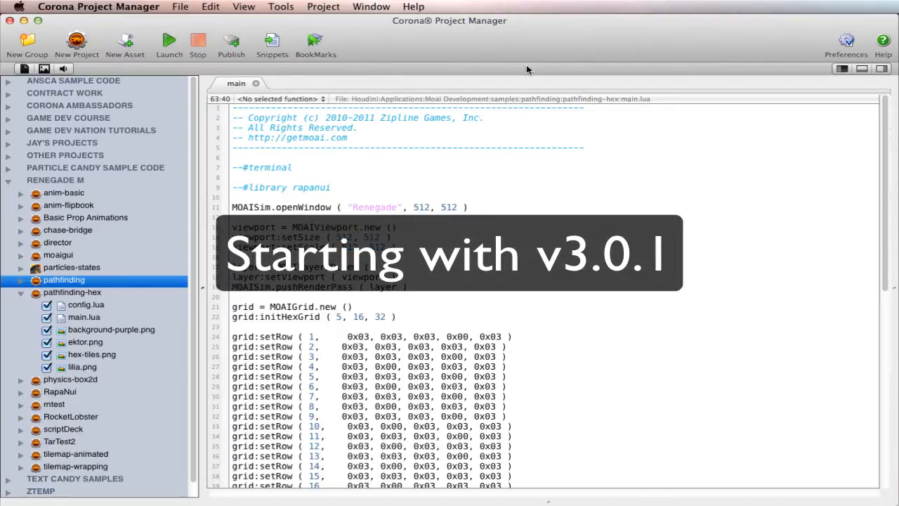
Open the Tools menu and move down to Show Utility Folder
{"action": "left_click", "coordinate": [281, 6]}
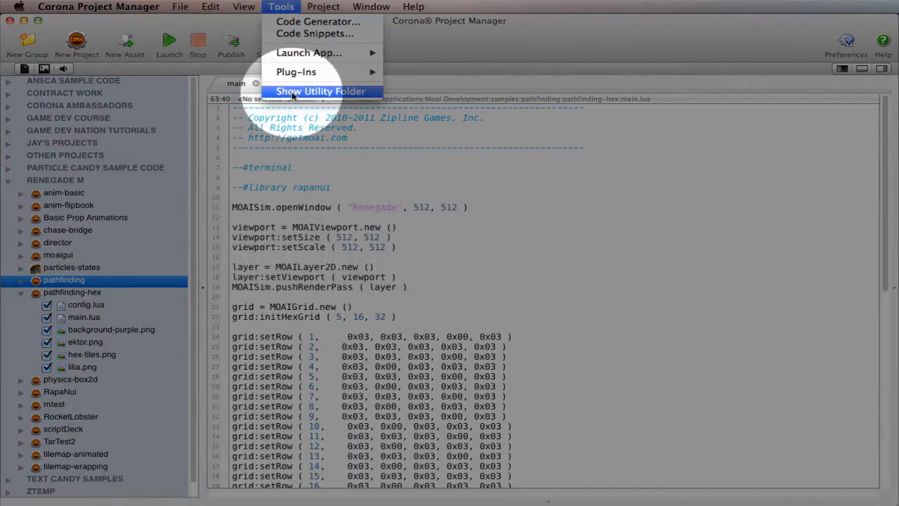
Reveal the utility folder in Finder and open cpmusertweaks.txt in a text editor
{"action": "left_click", "coordinate": [320, 91]}
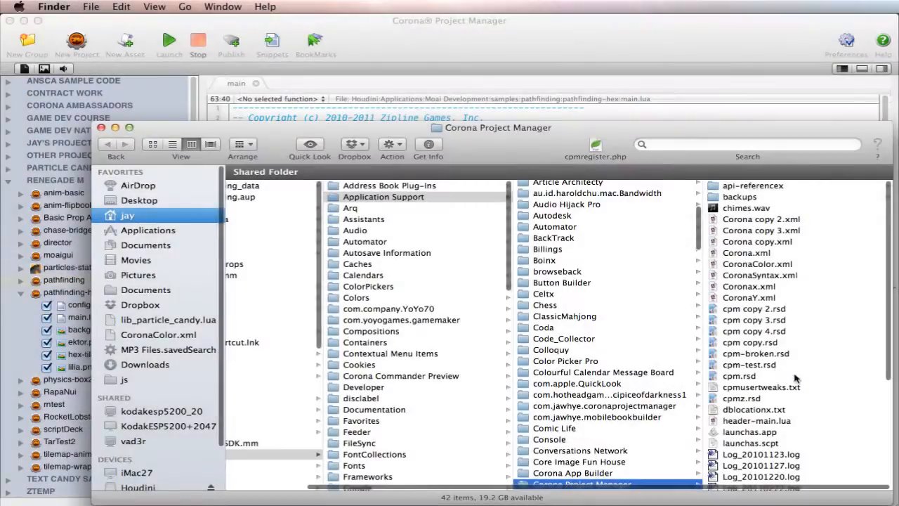
{"action": "left_click", "coordinate": [762, 387]}
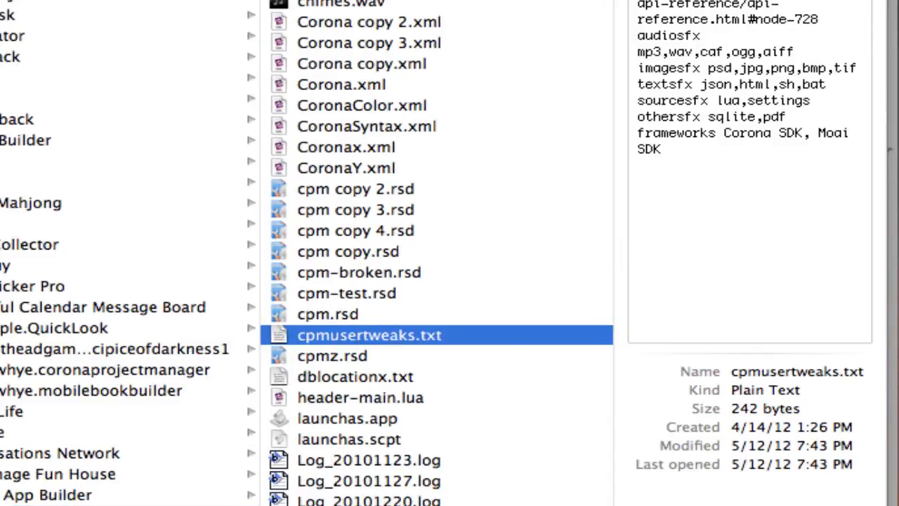
{"action": "double_click", "coordinate": [368, 335]}
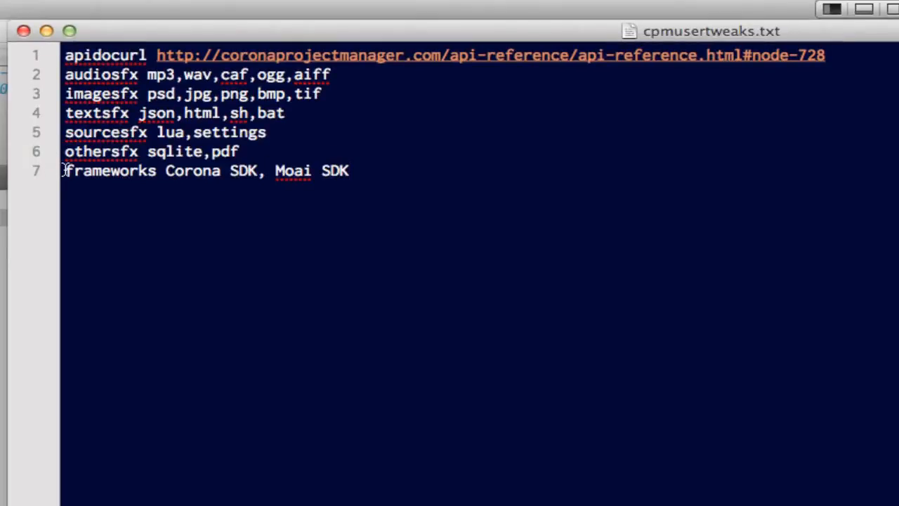
Change line 7 to read 'frameworks Corona SDK, Moai SDK'
{"action": "left_click_drag", "start_coordinate": [65, 170], "coordinate": [260, 170]}
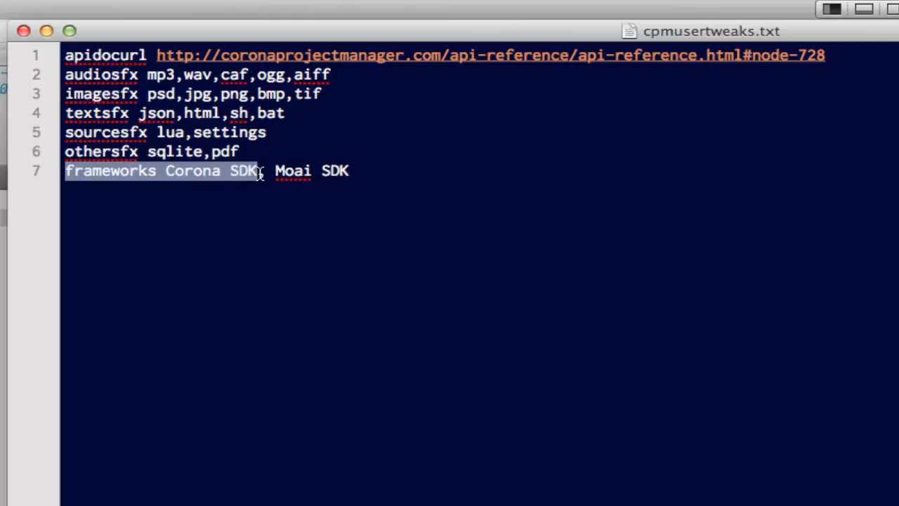
{"action": "type", "text": ","}
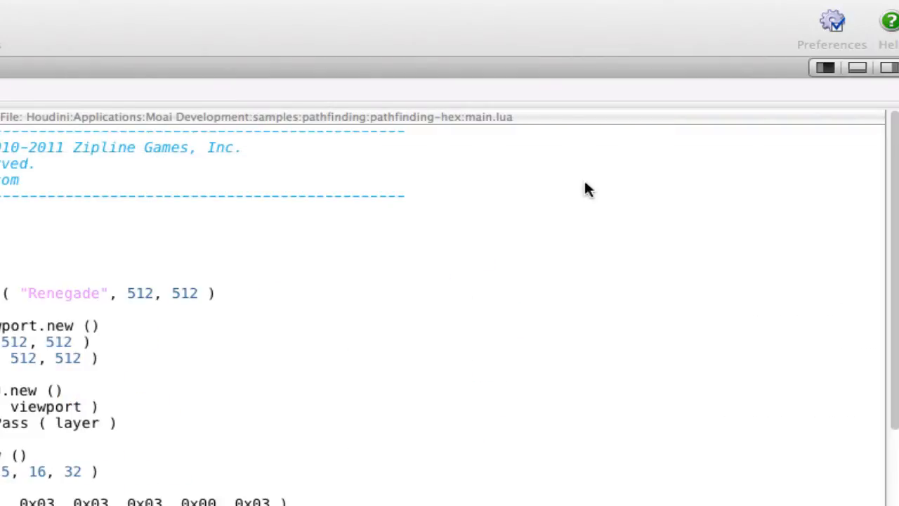
Set the preferences Framework popup to Moai SDK
{"action": "left_click", "coordinate": [832, 21]}
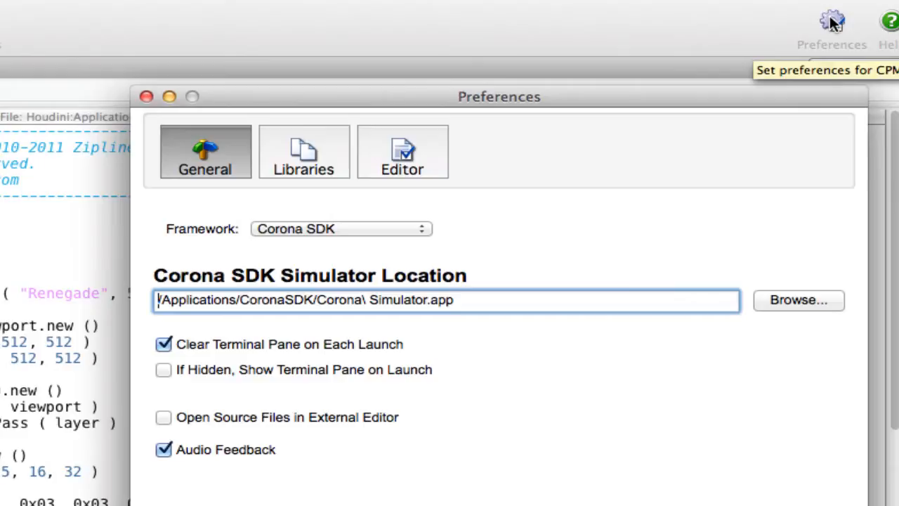
{"action": "mouse_move", "coordinate": [829, 62]}
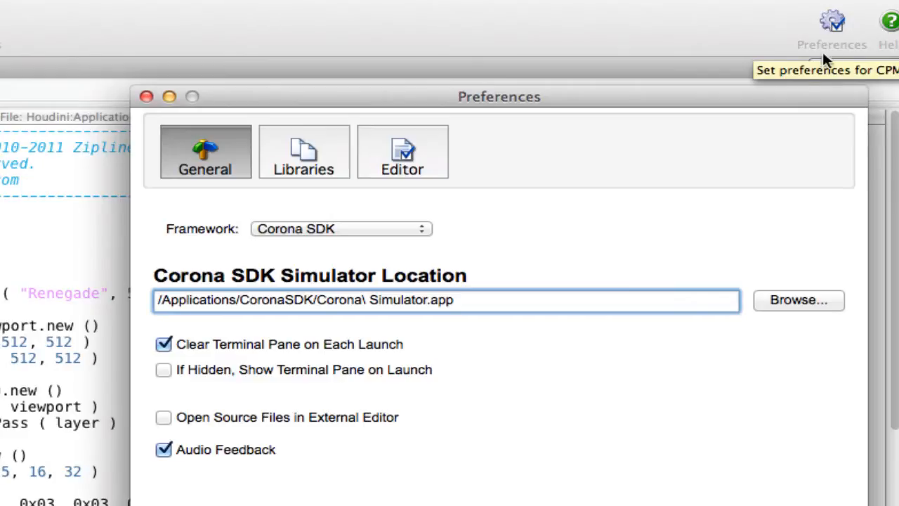
{"action": "mouse_move", "coordinate": [608, 145]}
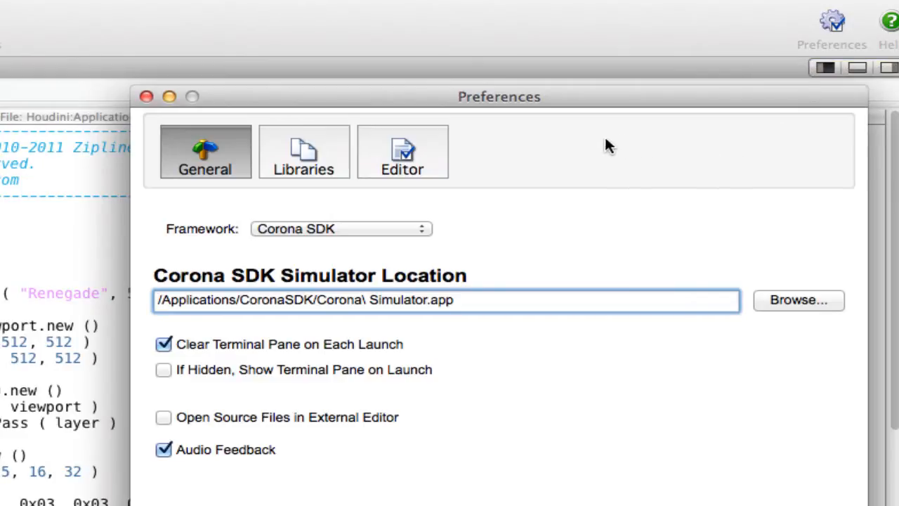
{"action": "left_click", "coordinate": [341, 229]}
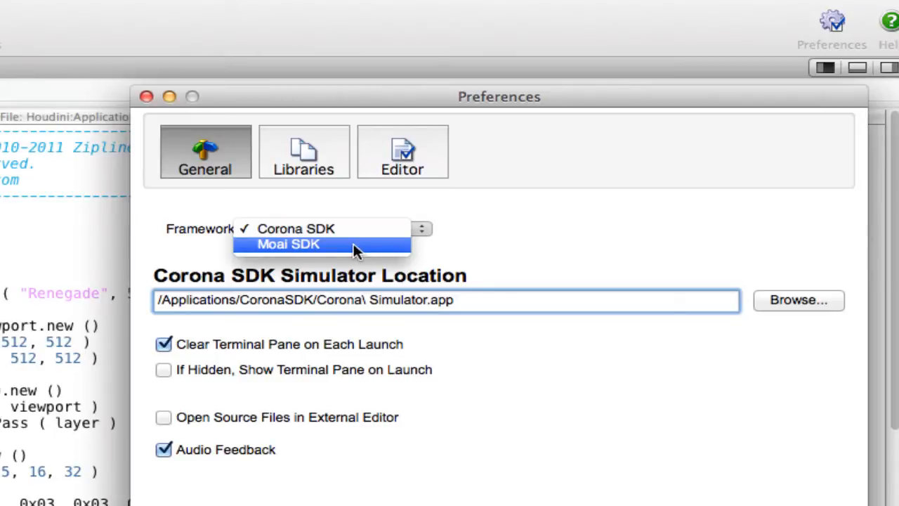
{"action": "left_click", "coordinate": [288, 244]}
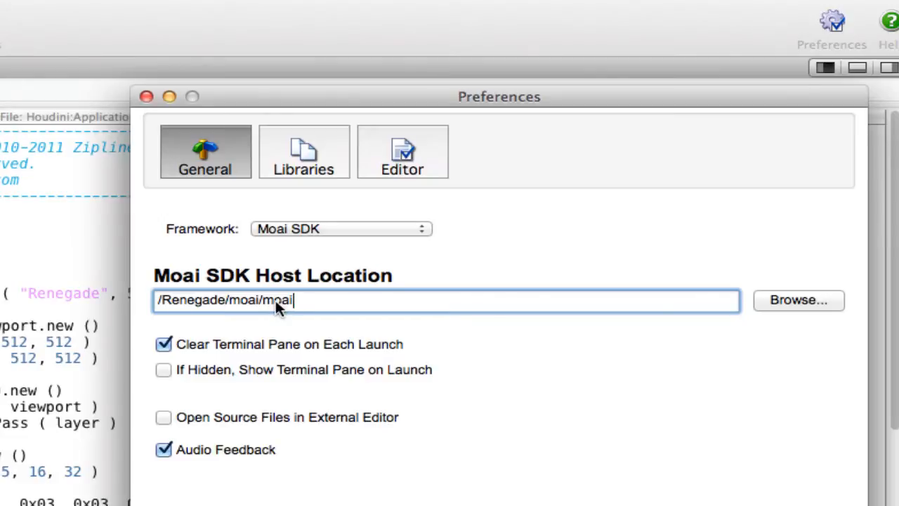
{"action": "mouse_move", "coordinate": [757, 299]}
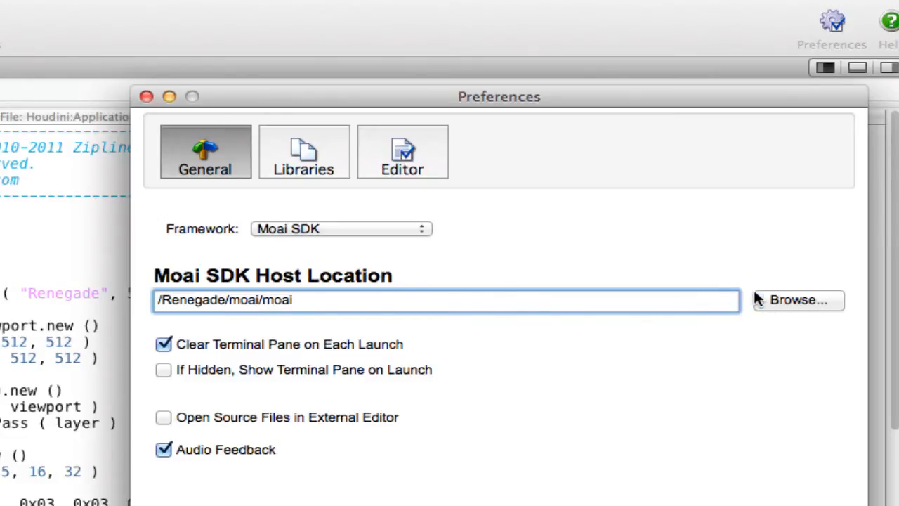
Check the Moai host location /Renegade/moai/moai via Browse, then cancel
{"action": "left_click", "coordinate": [798, 300]}
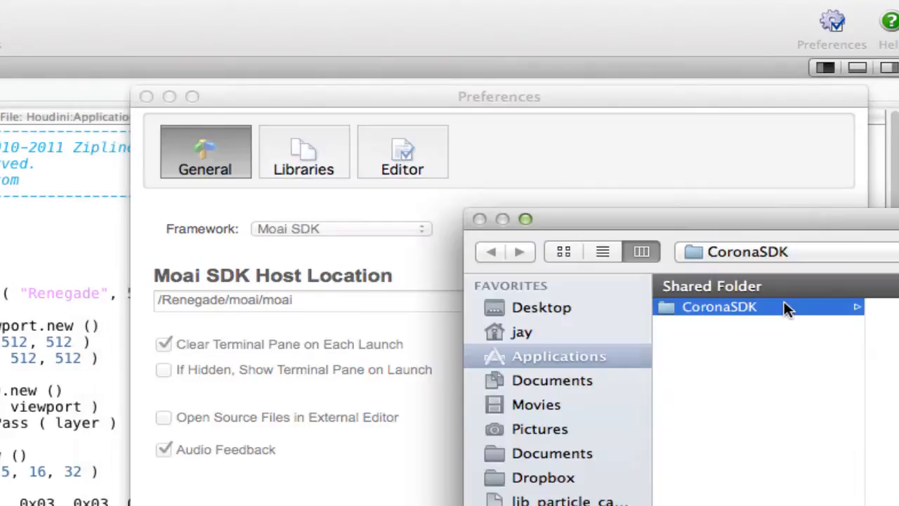
{"action": "left_click", "coordinate": [747, 251]}
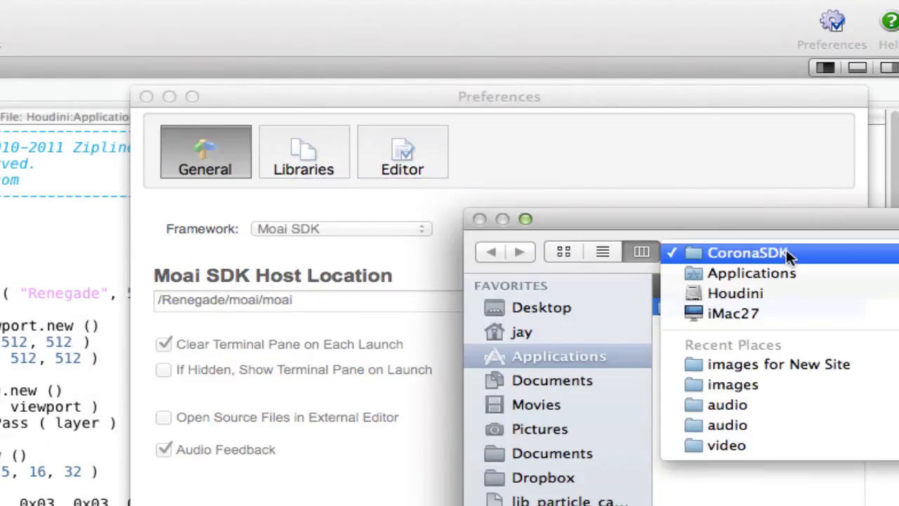
{"action": "left_click", "coordinate": [747, 252]}
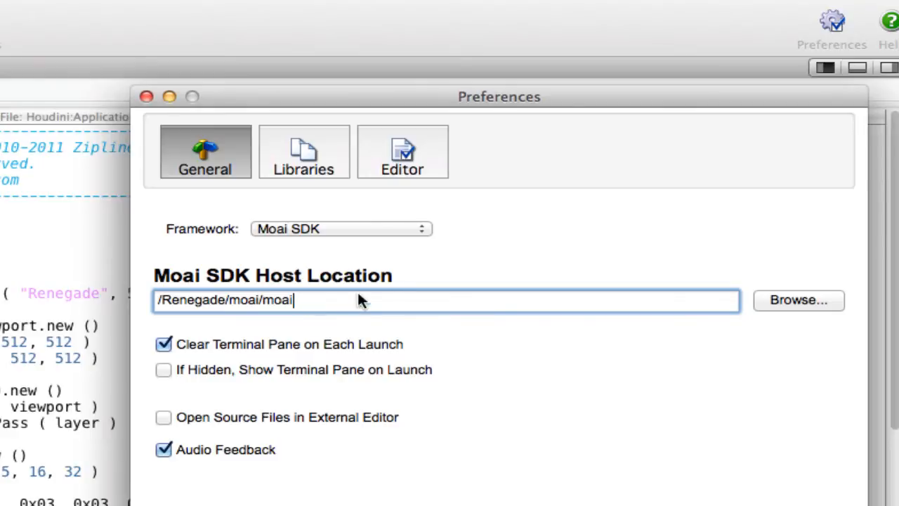
Confirm the rapanui library points to Houdini:Renegade:rapanui-sdk:, then show Editor preferences
{"action": "left_click", "coordinate": [304, 151]}
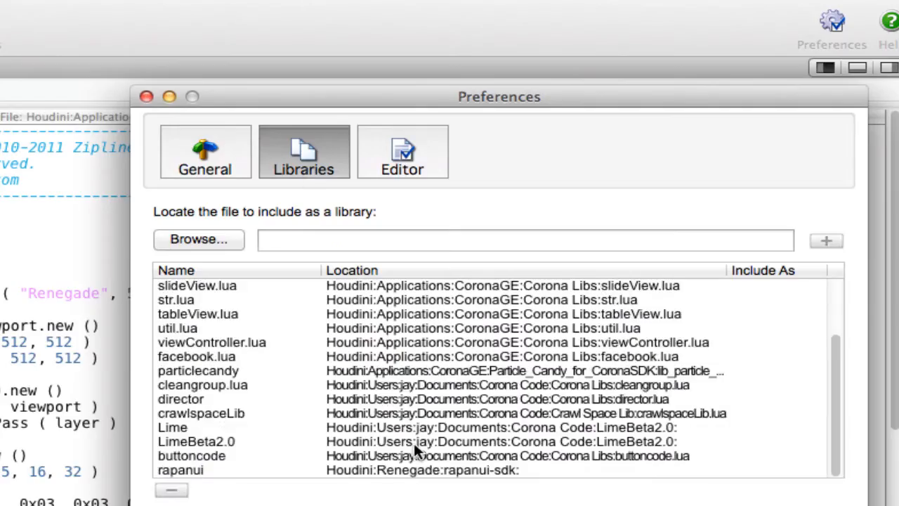
{"action": "mouse_move", "coordinate": [341, 478]}
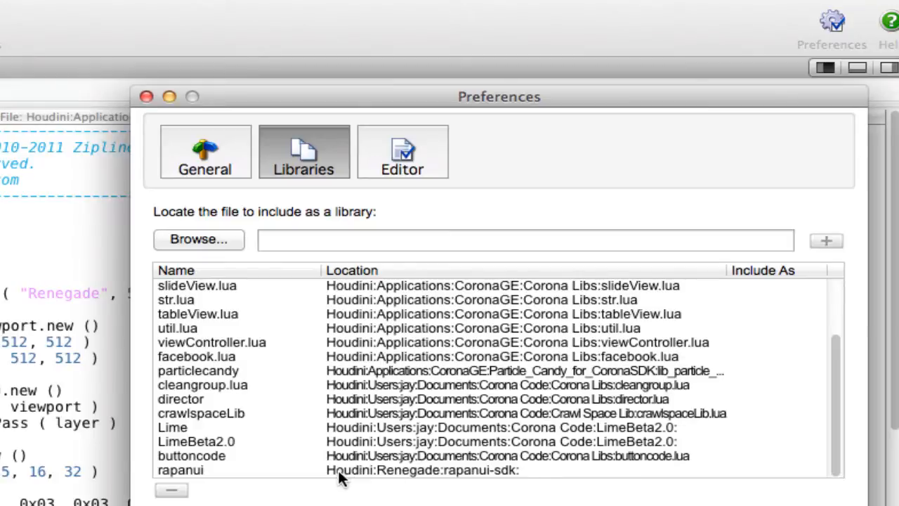
{"action": "left_click", "coordinate": [316, 470]}
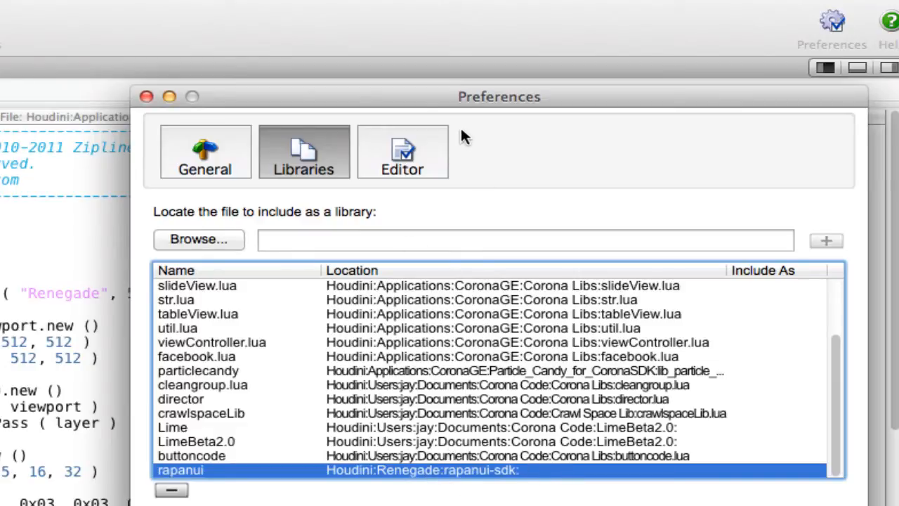
{"action": "left_click", "coordinate": [401, 152]}
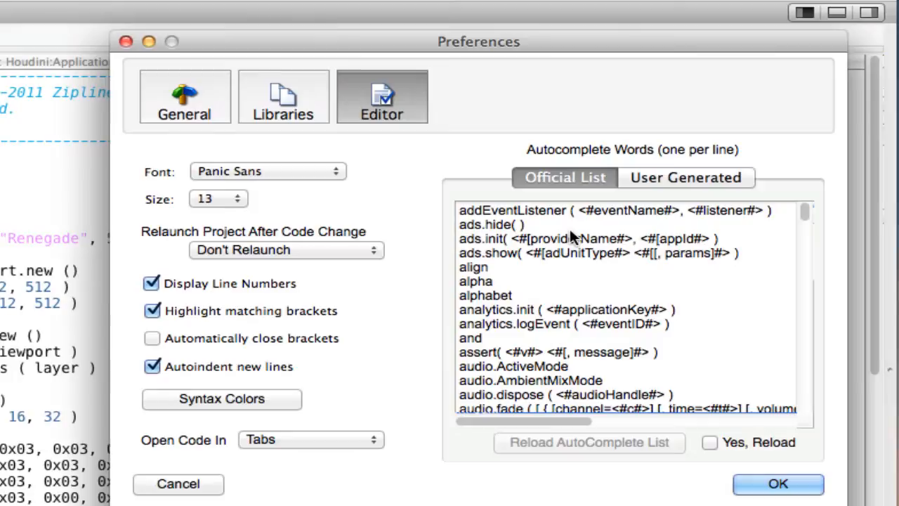
{"action": "mouse_move", "coordinate": [594, 302]}
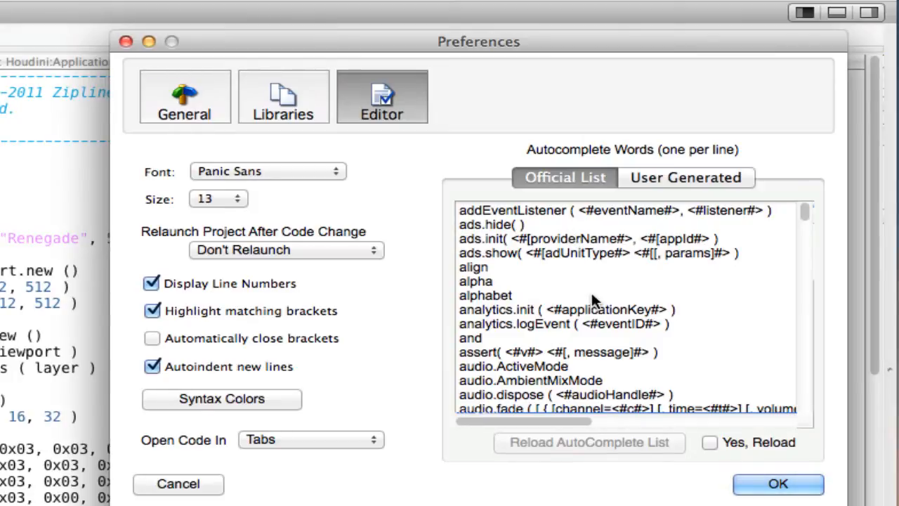
Clear the Official List, tick Yes, Reload, and reload the Moai autocomplete words
{"action": "left_click", "coordinate": [513, 295]}
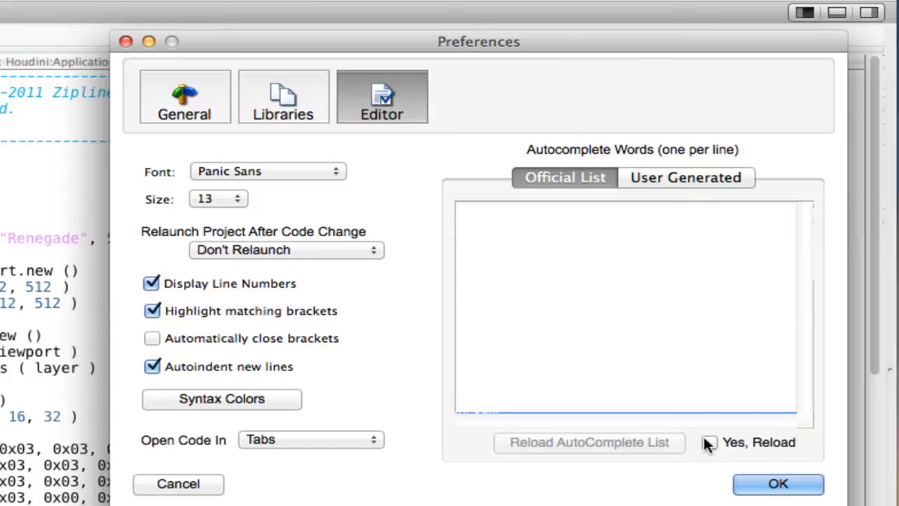
{"action": "left_click", "coordinate": [709, 442]}
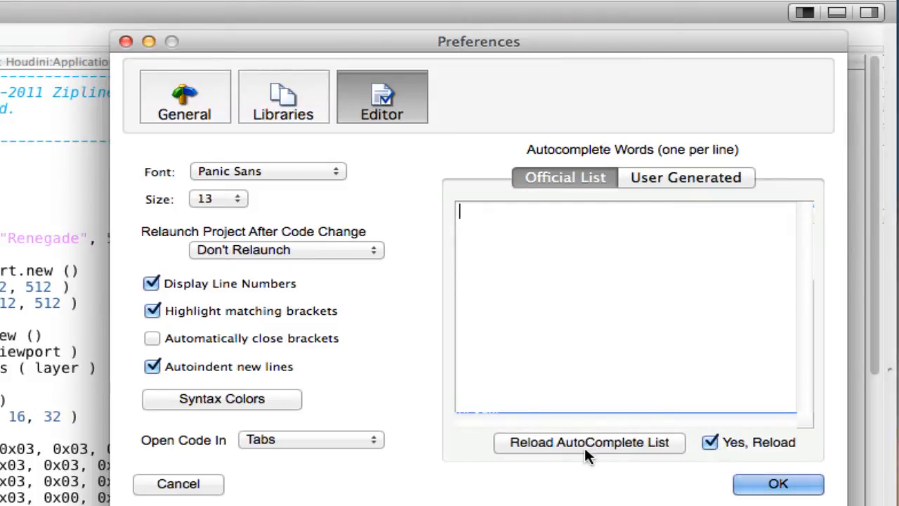
{"action": "left_click", "coordinate": [710, 442]}
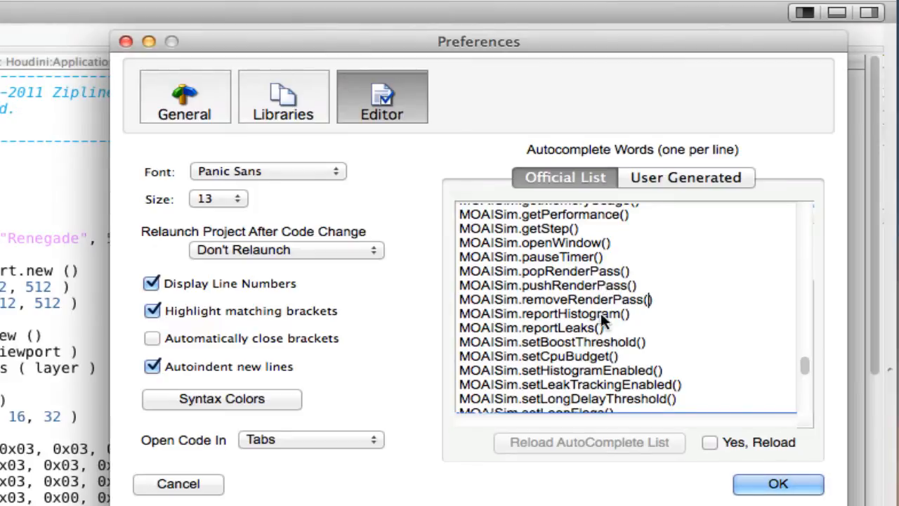
{"action": "left_click", "coordinate": [778, 483]}
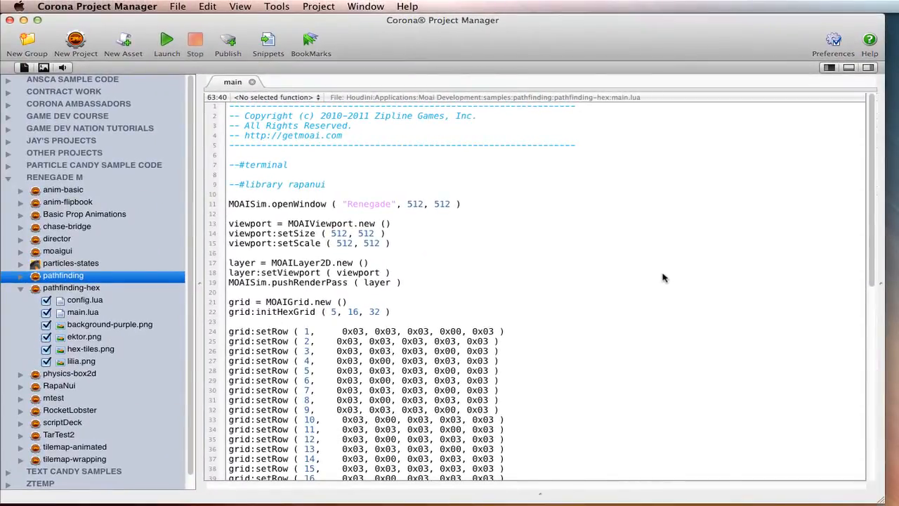
{"action": "mouse_move", "coordinate": [646, 263]}
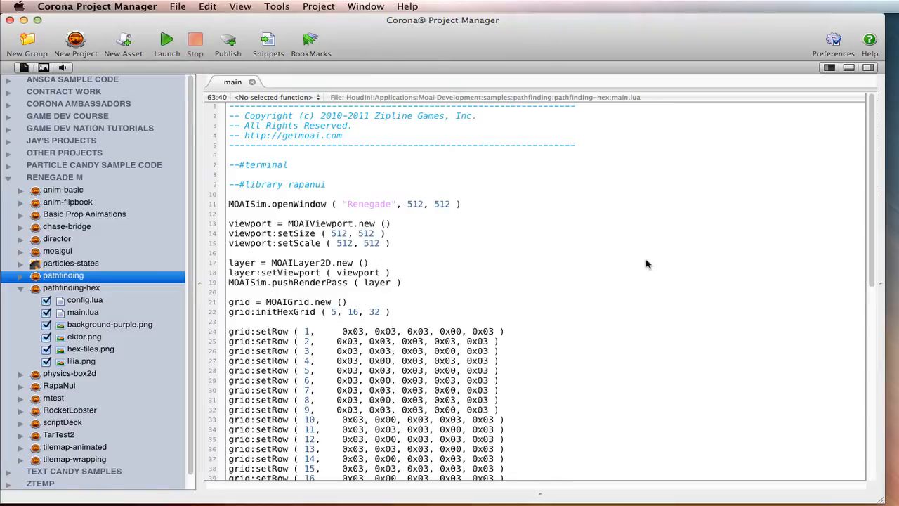
{"action": "mouse_move", "coordinate": [490, 213]}
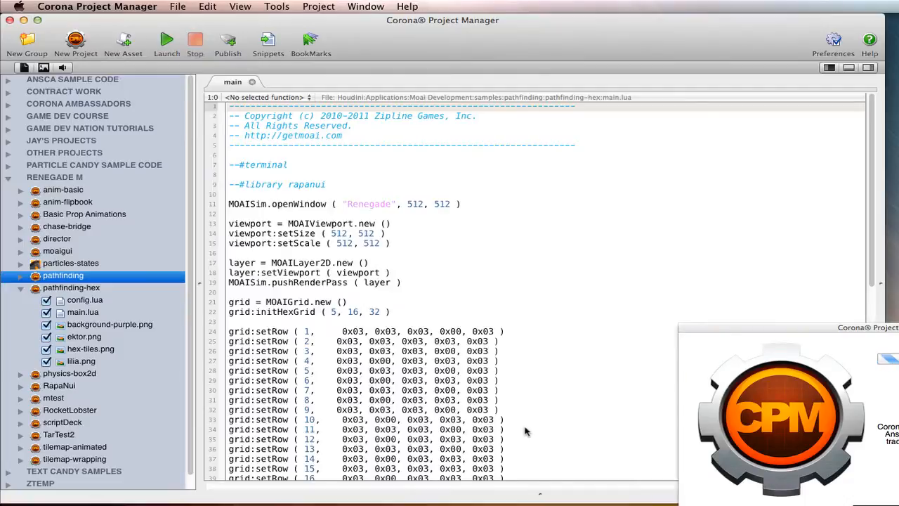
{"action": "mouse_move", "coordinate": [471, 253]}
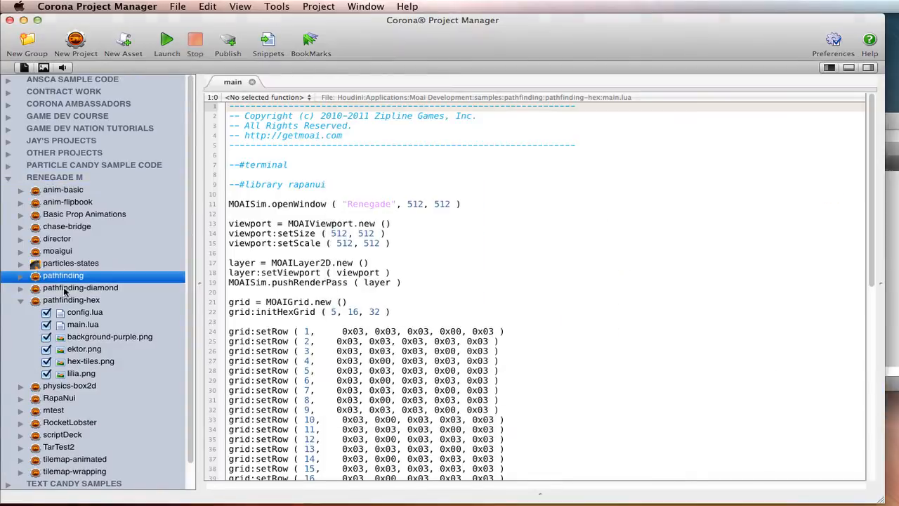
Switch pathfinding-diamond's framework to Moai SDK and expand its file list
{"action": "left_click", "coordinate": [80, 288]}
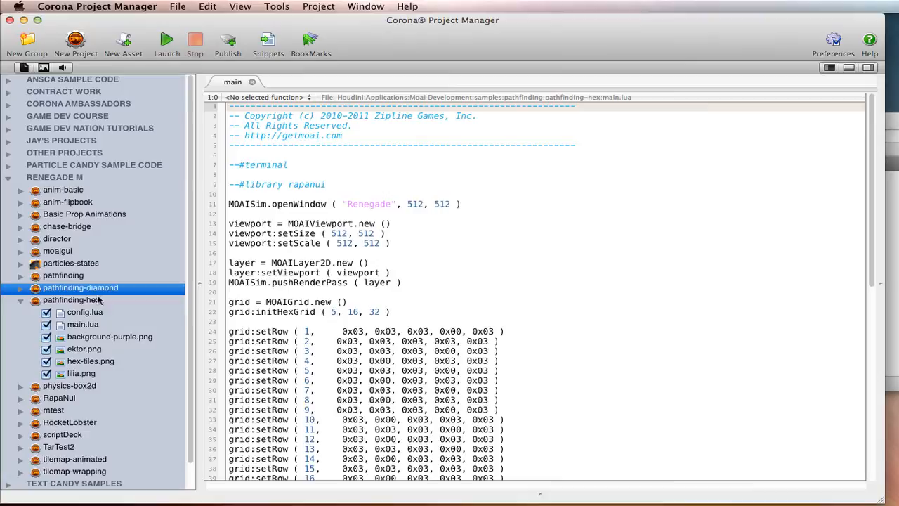
{"action": "left_click", "coordinate": [867, 9]}
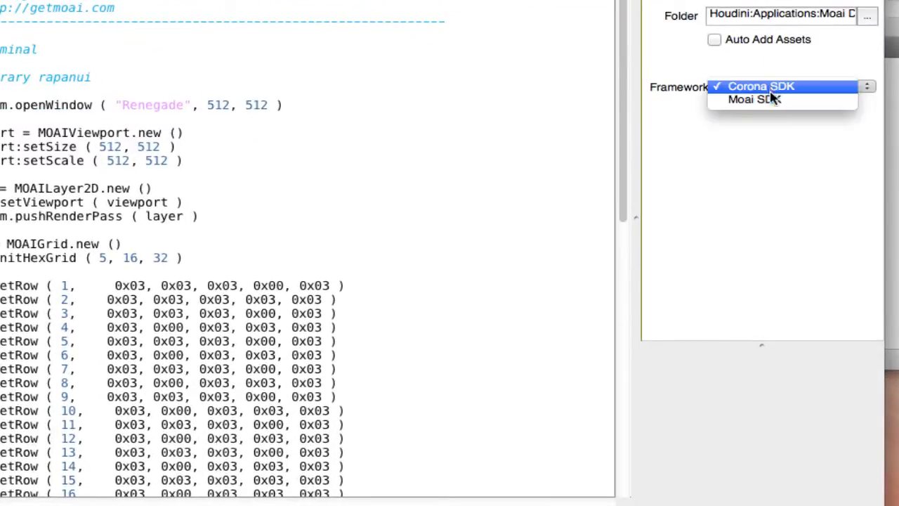
{"action": "left_click", "coordinate": [754, 99]}
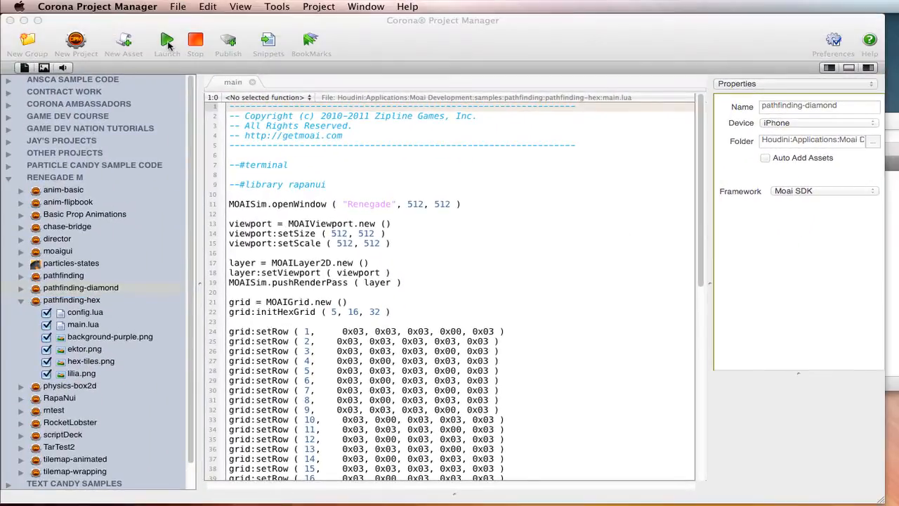
{"action": "left_click", "coordinate": [167, 42]}
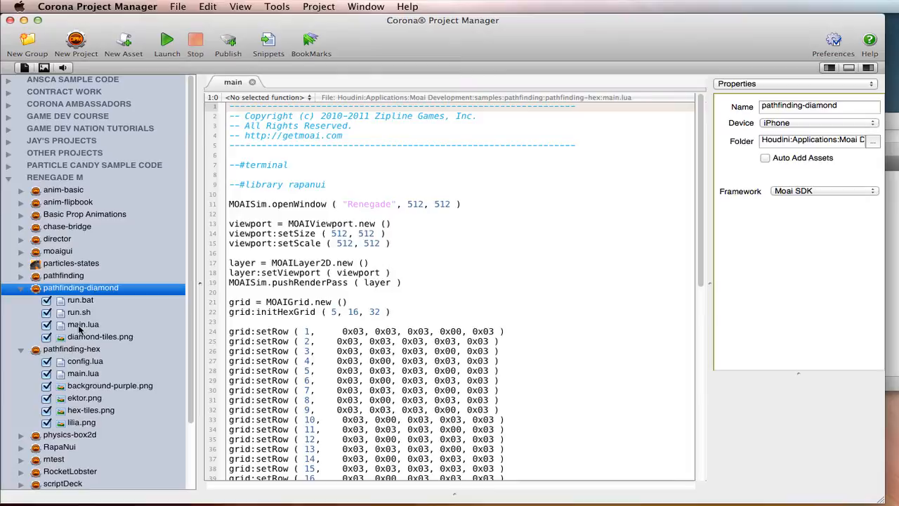
Retitle the diamond main.lua window "Jay's test", then return to the hex main.lua
{"action": "double_click", "coordinate": [83, 324]}
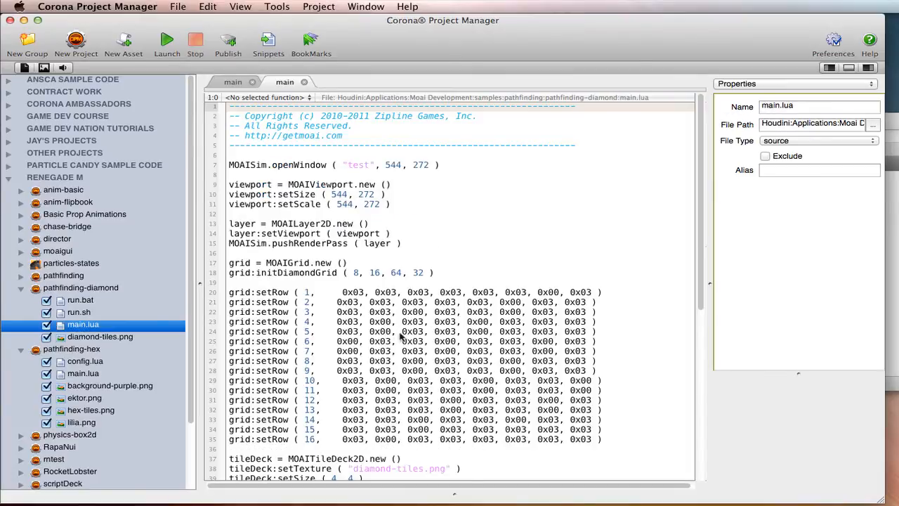
{"action": "mouse_move", "coordinate": [351, 210]}
{"action": "type", "text": "Jay's "}
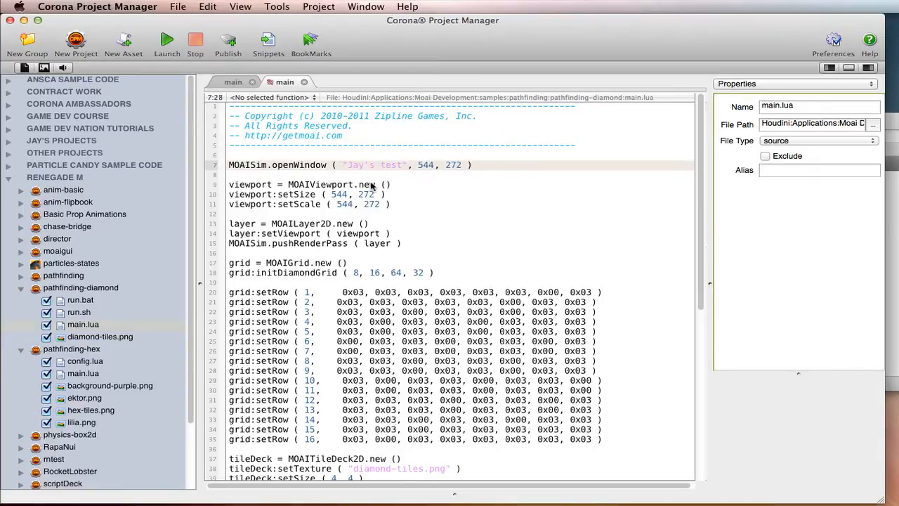
{"action": "left_click", "coordinate": [166, 42]}
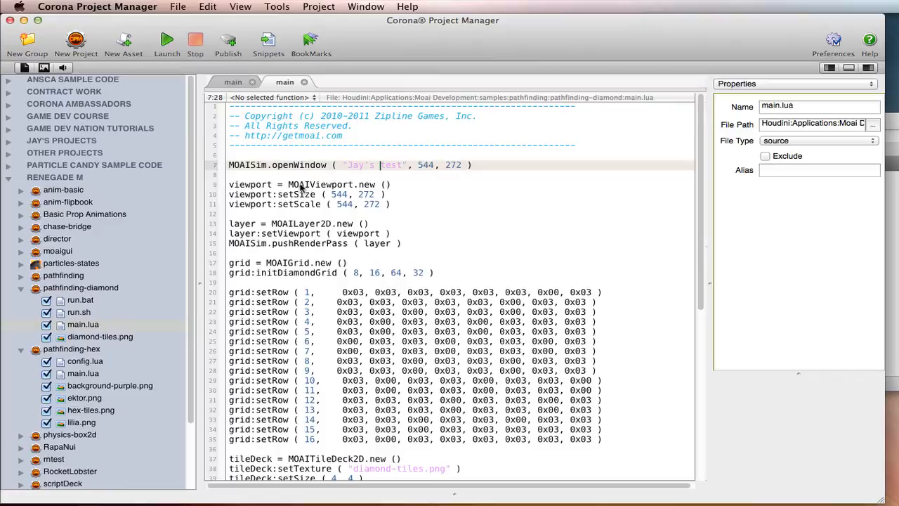
{"action": "left_click", "coordinate": [80, 287]}
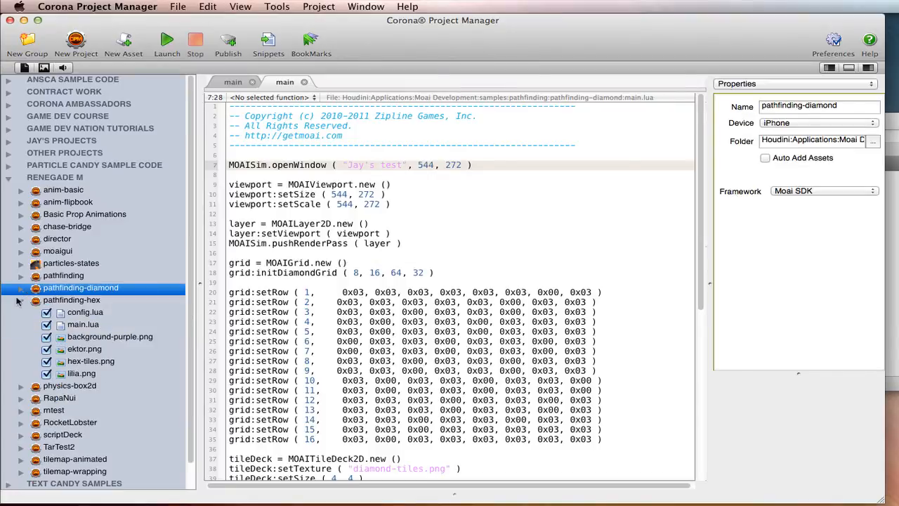
{"action": "left_click", "coordinate": [83, 324]}
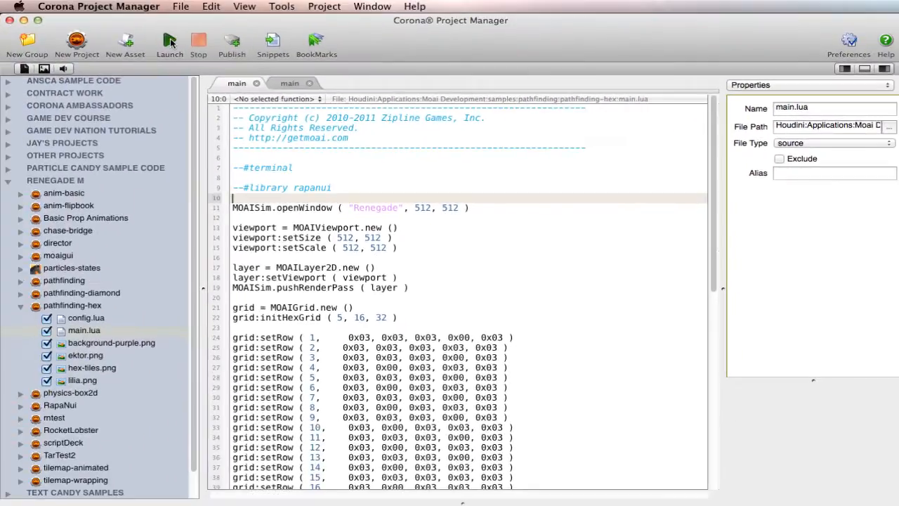
Expand the OTHER PROJECTS group in the project tree
{"action": "left_click", "coordinate": [169, 42]}
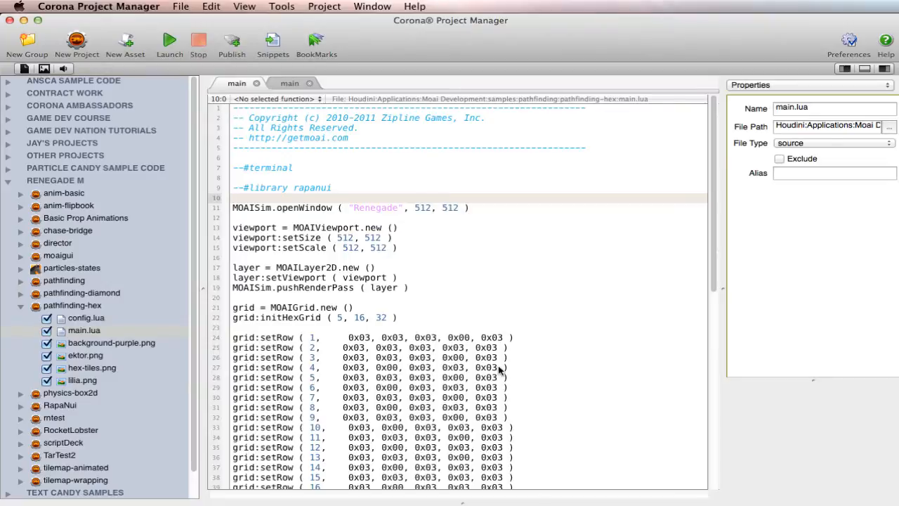
{"action": "mouse_move", "coordinate": [484, 318]}
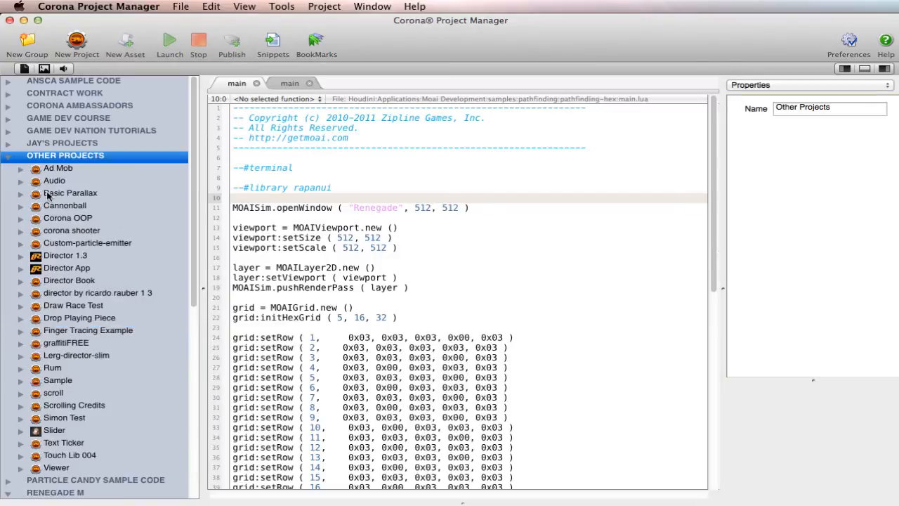
View Basic Parallax, then confirm anim-basic's framework stays Corona SDK
{"action": "left_click", "coordinate": [69, 192]}
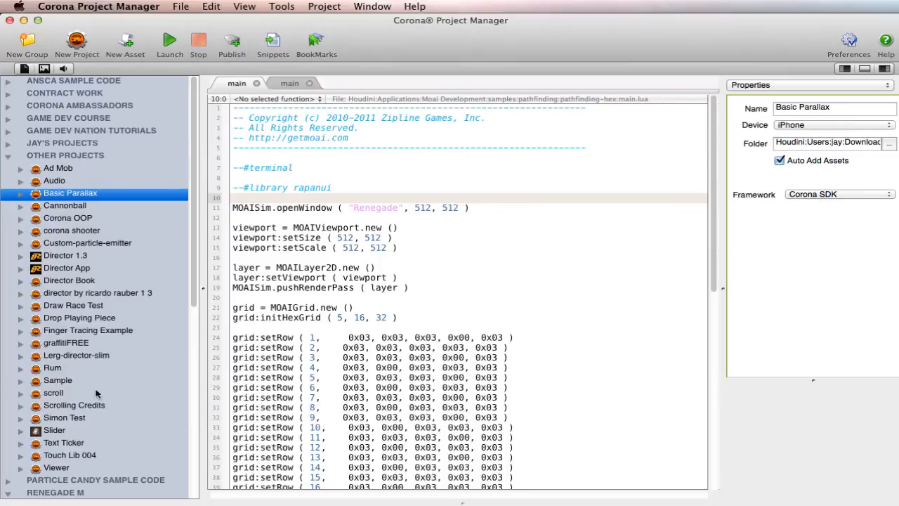
{"action": "left_click", "coordinate": [69, 380]}
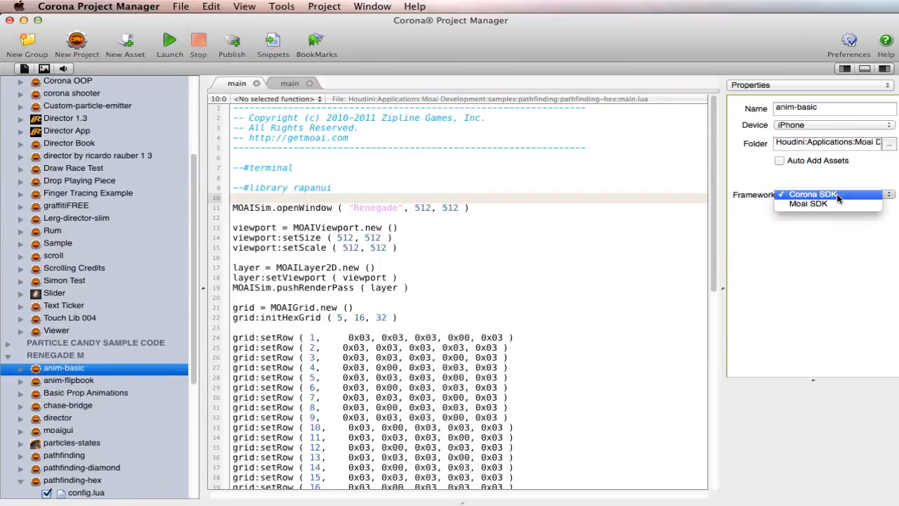
{"action": "left_click", "coordinate": [813, 194]}
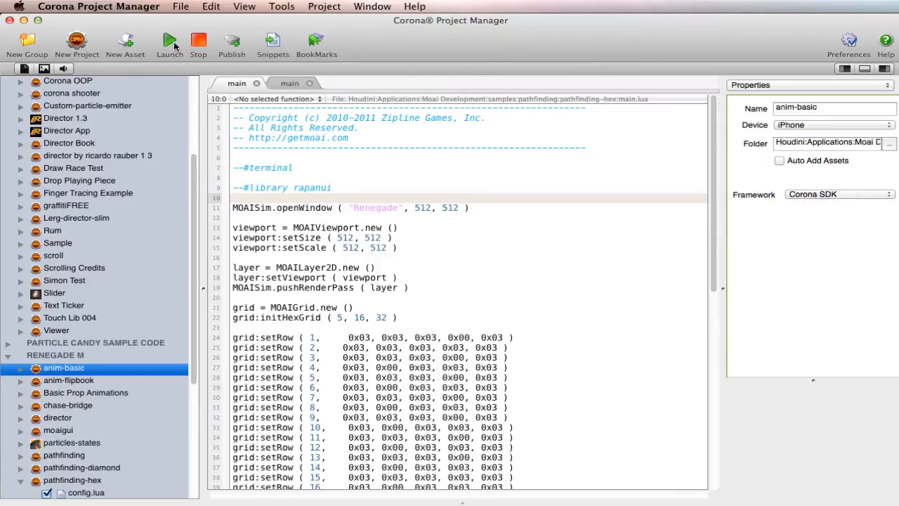
{"action": "mouse_move", "coordinate": [169, 42]}
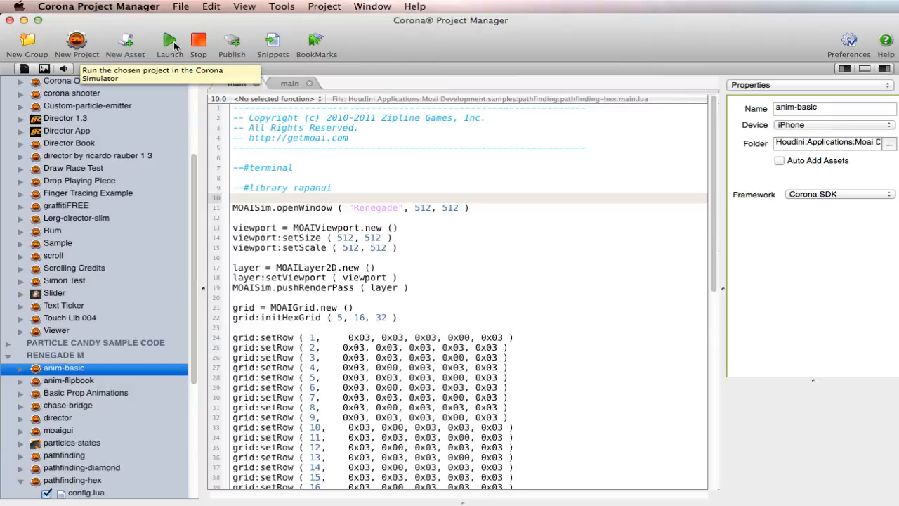
After a blank Corona Simulator run, set anim-basic's Framework to Moai SDK and relaunch it
{"action": "left_click", "coordinate": [169, 42]}
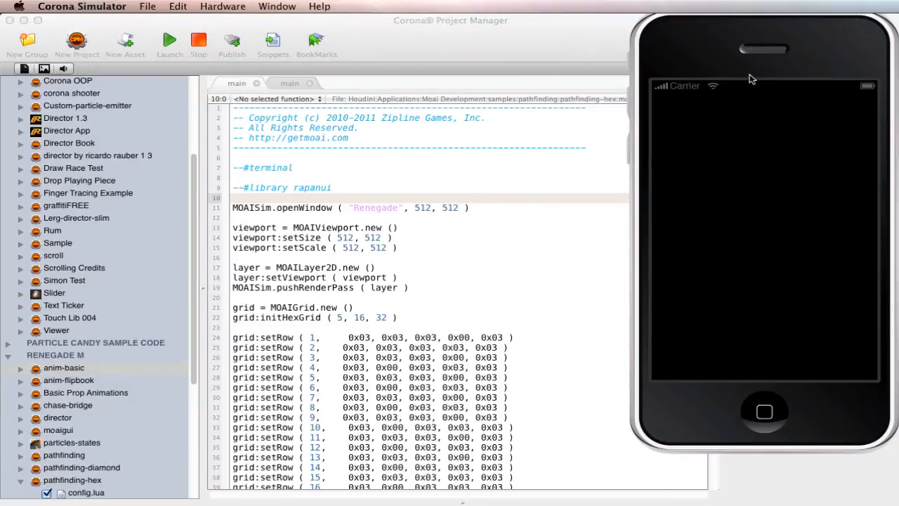
{"action": "left_click", "coordinate": [63, 368]}
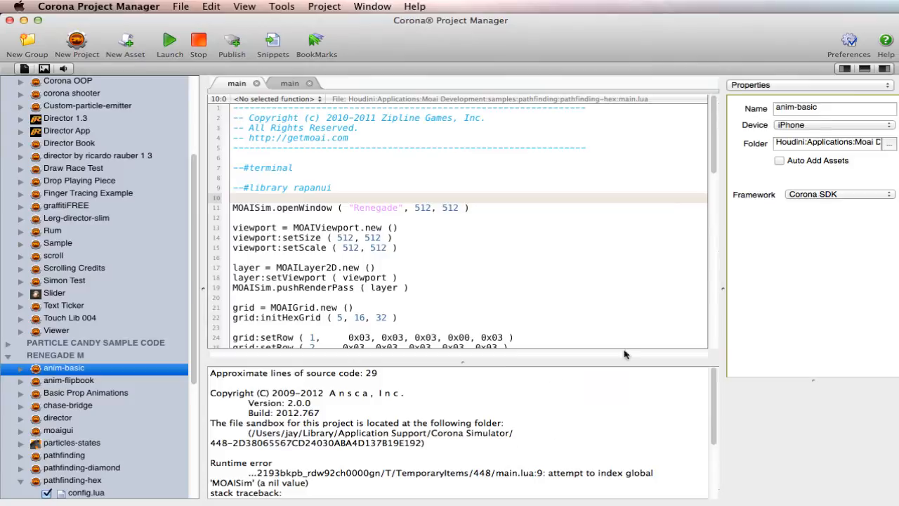
{"action": "left_click", "coordinate": [840, 194]}
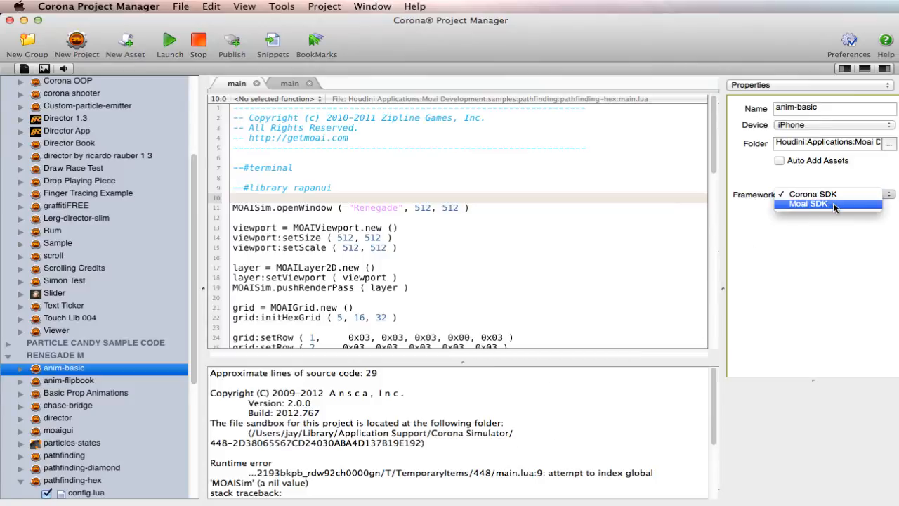
{"action": "left_click", "coordinate": [808, 204]}
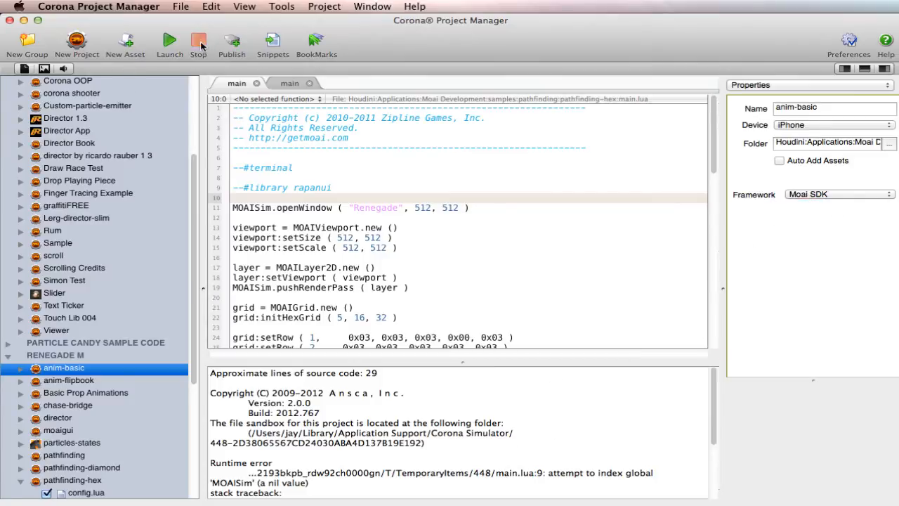
{"action": "left_click", "coordinate": [169, 43]}
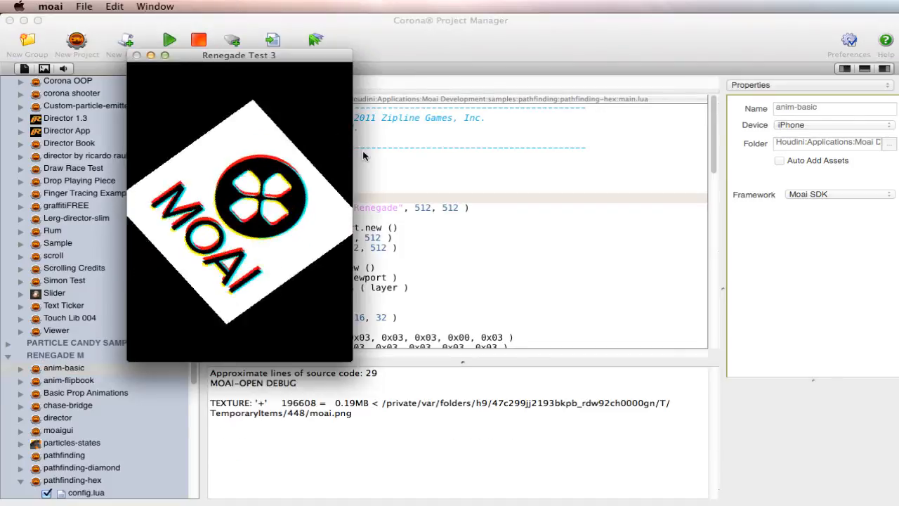